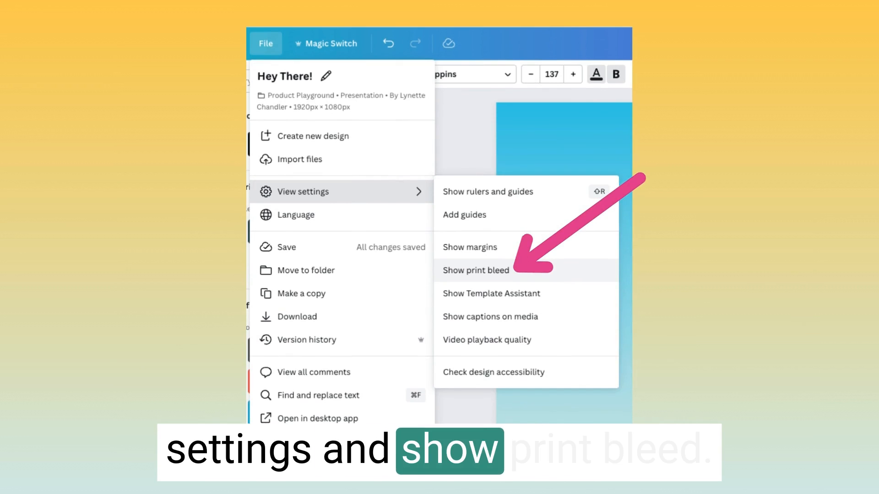
Enable Show print bleed so the bleed area appears around the design
{"action": "left_click", "coordinate": [476, 270]}
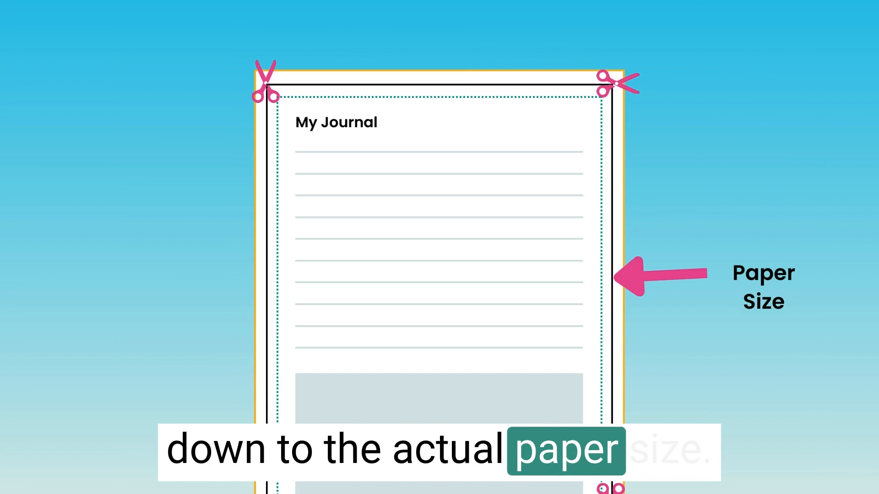